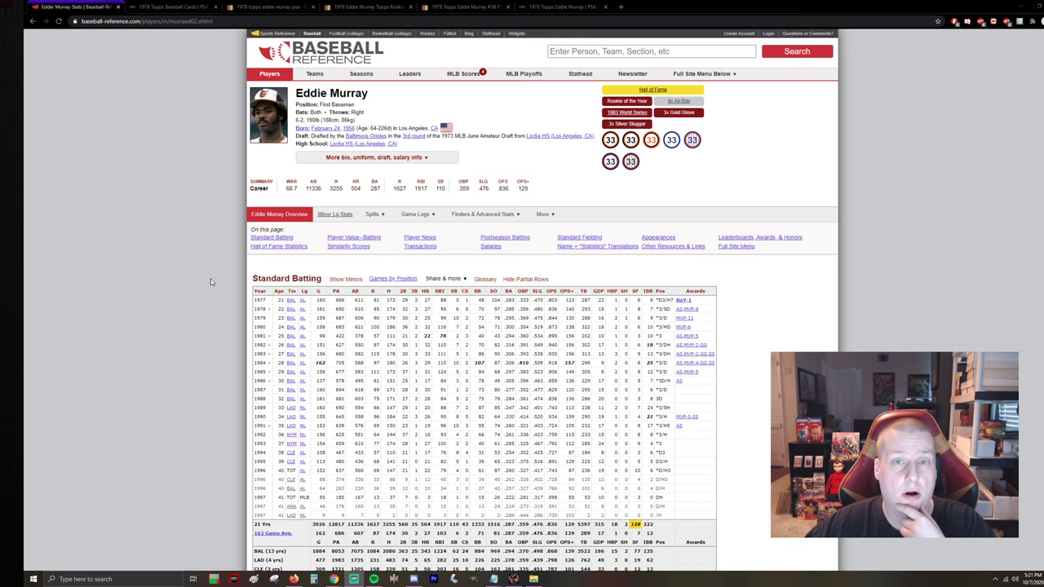
mouse_move(210, 280)
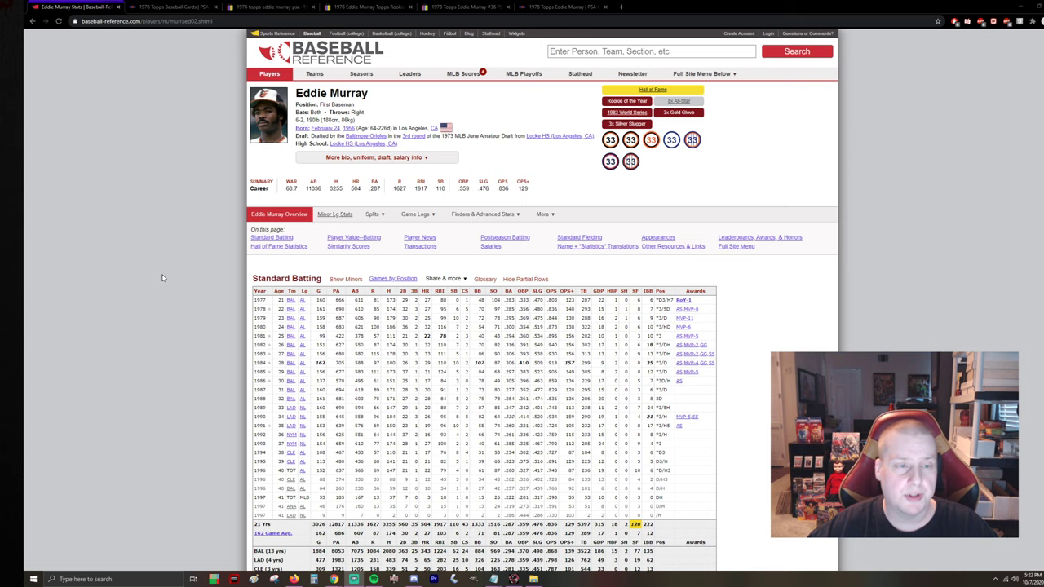
mouse_move(150, 258)
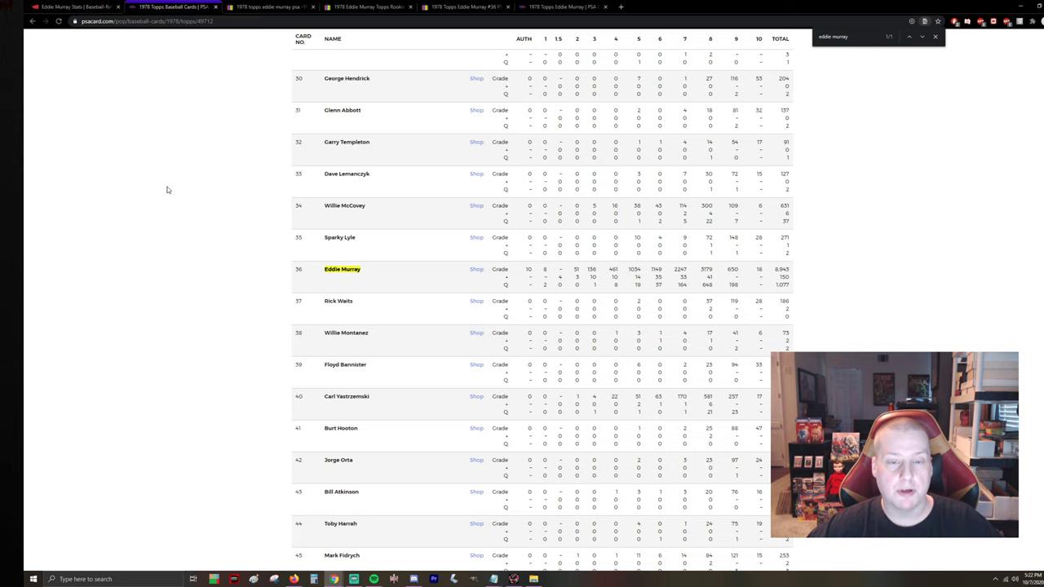
mouse_move(189, 296)
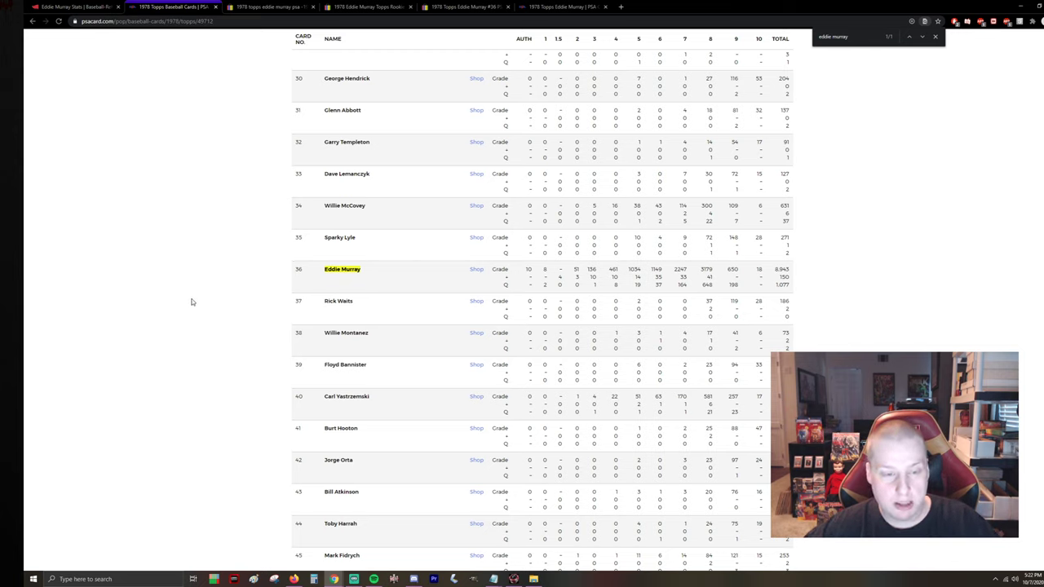
mouse_move(721, 313)
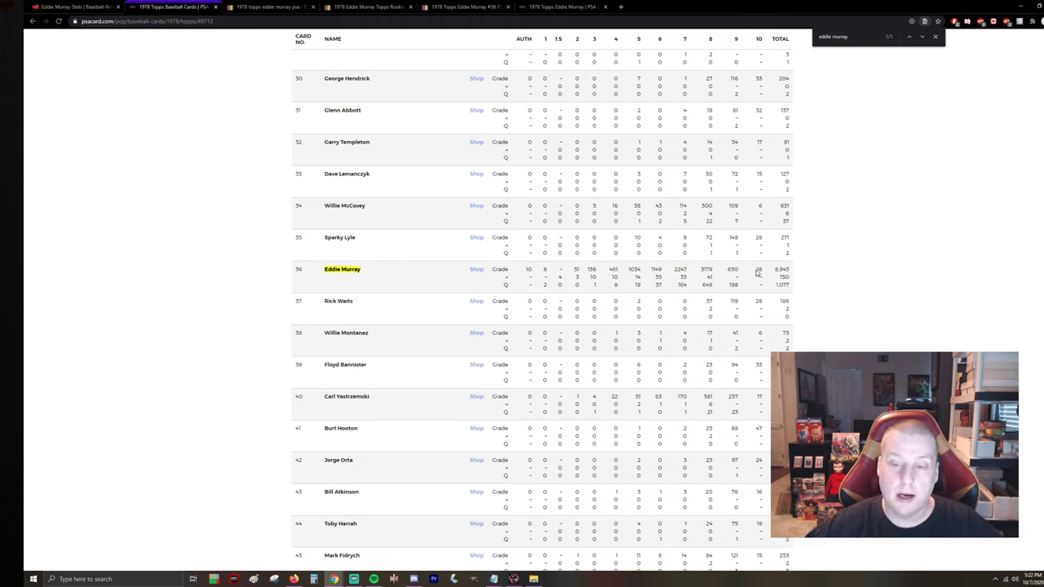
mouse_move(807, 268)
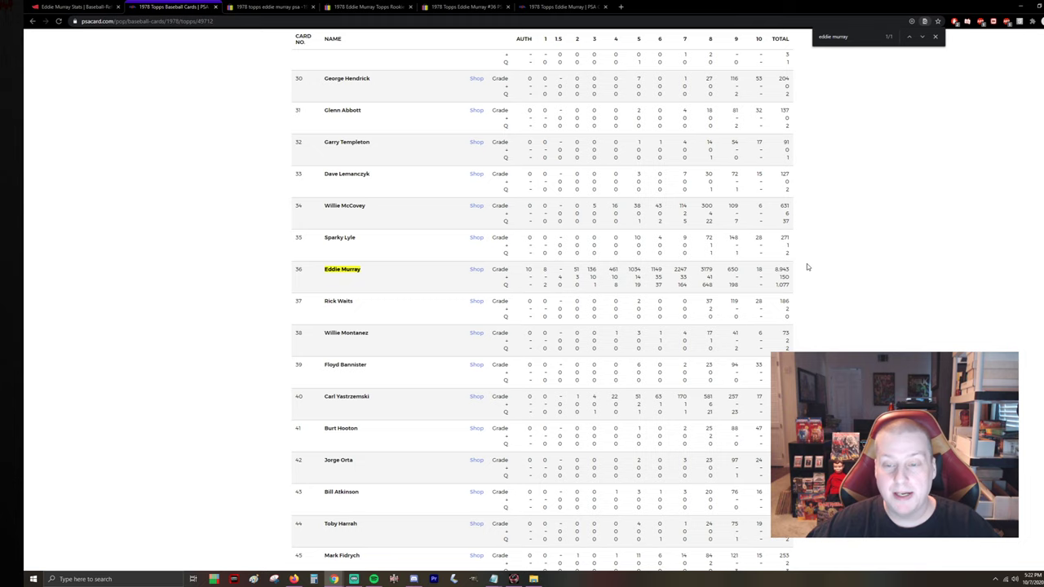
mouse_move(892, 267)
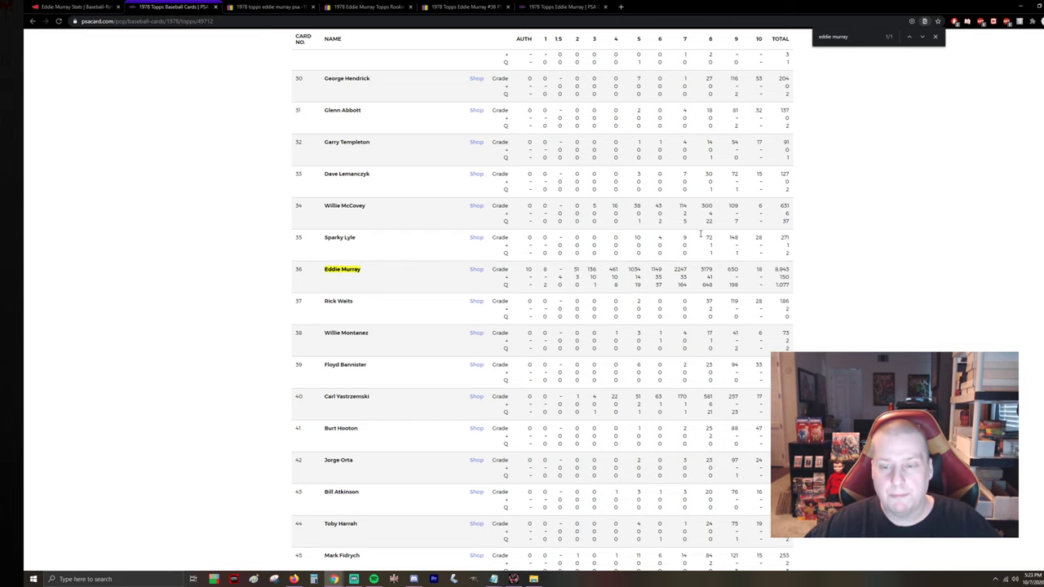
Step: Switch to the eBay graded-card results and open the $45 Eddie Murray rookie card listing
click(269, 6)
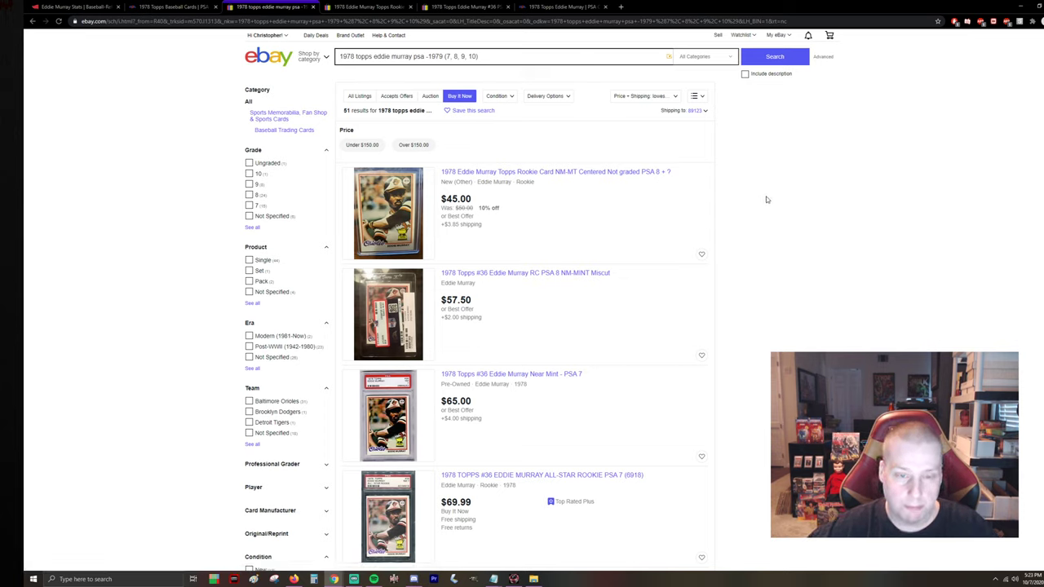
mouse_move(585, 228)
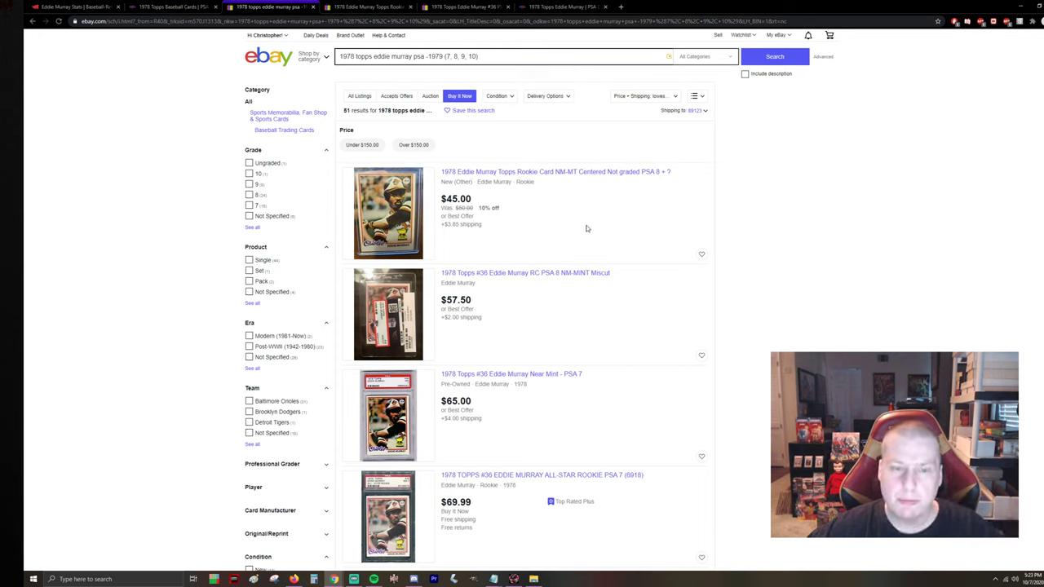
mouse_move(528, 222)
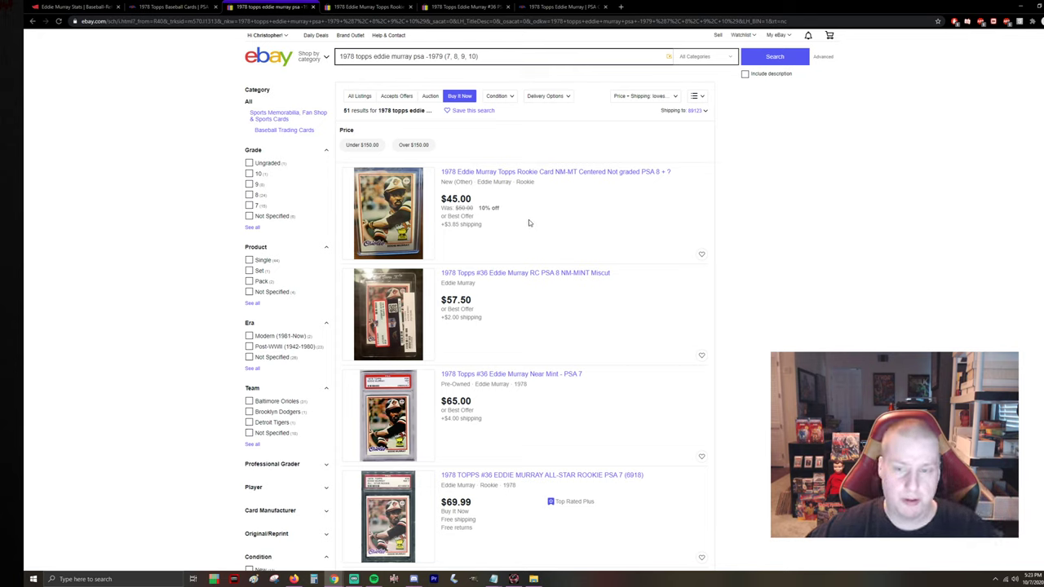
mouse_move(505, 241)
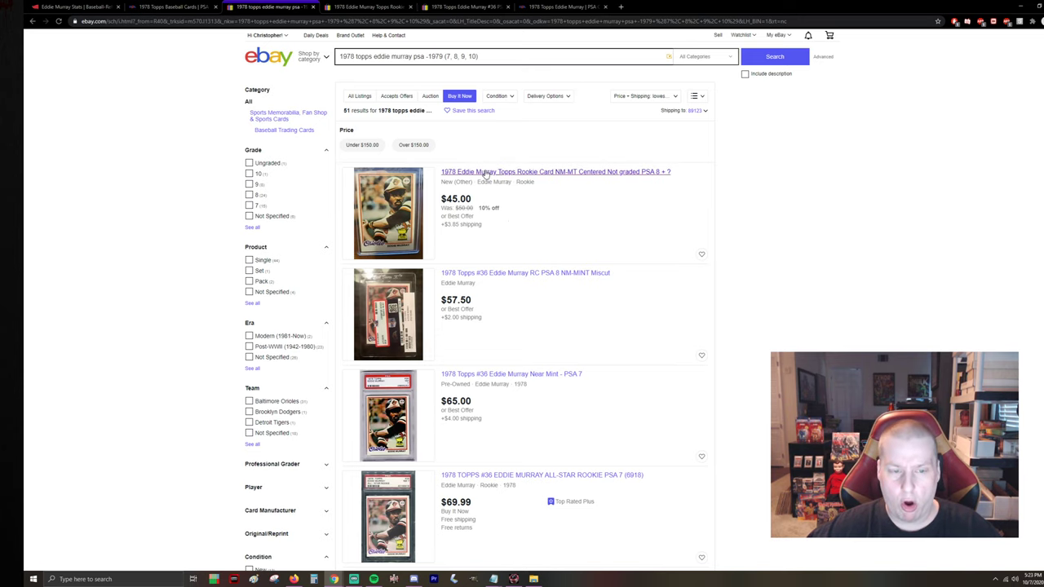
click(555, 171)
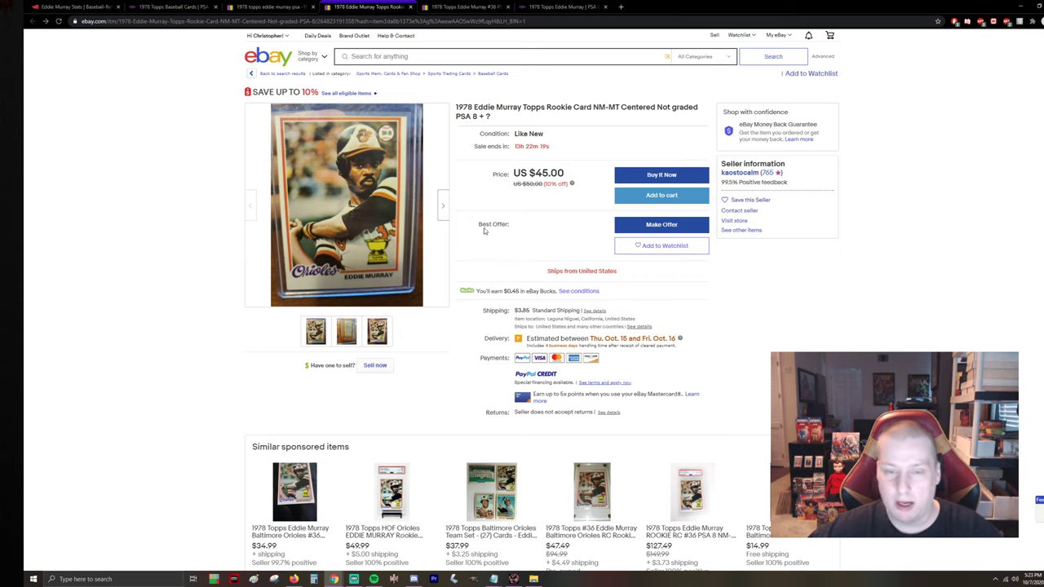
mouse_move(343, 204)
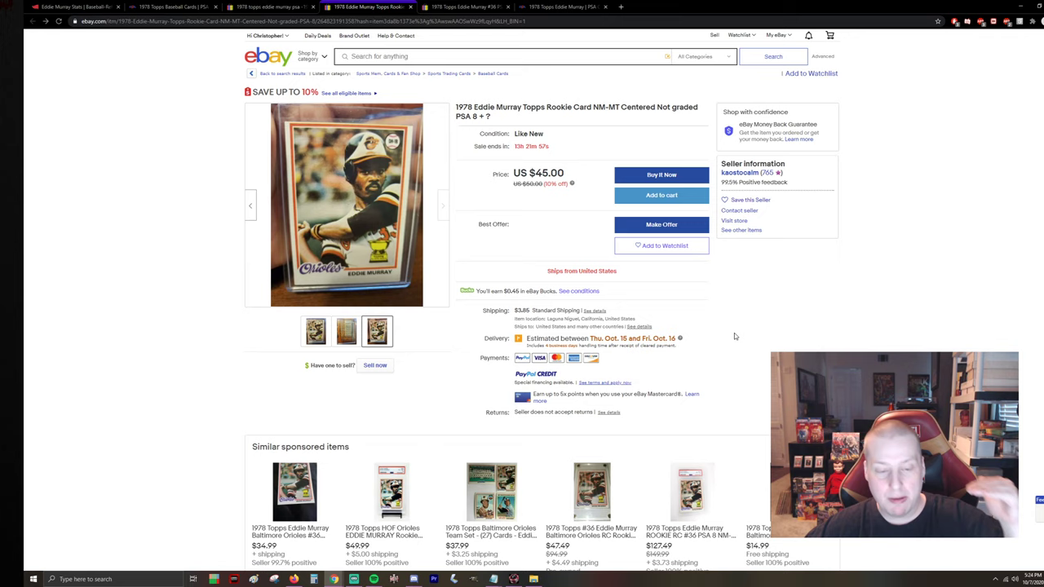
mouse_move(758, 343)
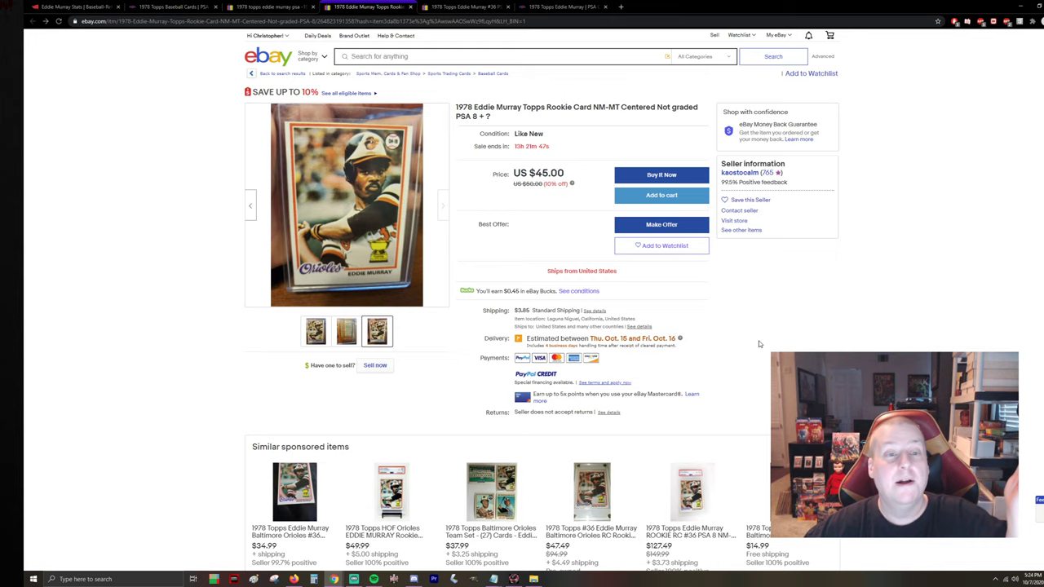
mouse_move(765, 342)
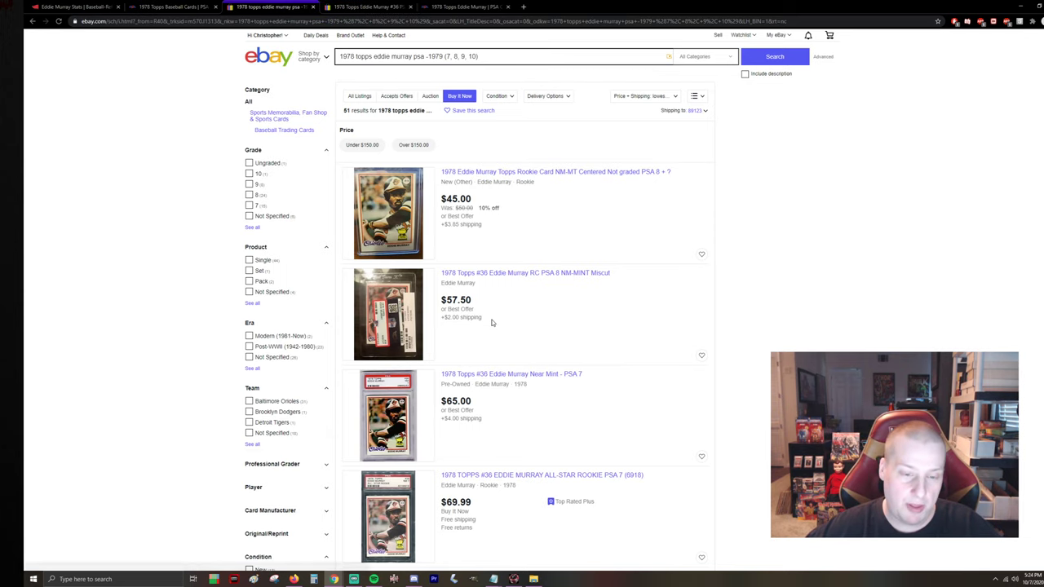
Step: Scroll down through the graded Eddie Murray results toward the pagination for page 2
scroll(down, 3)
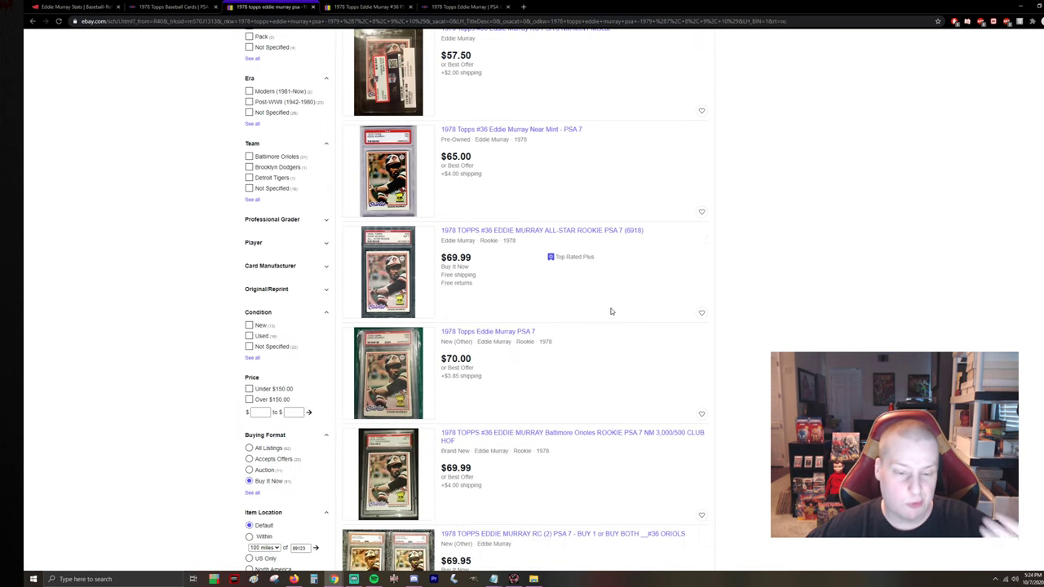
scroll(down, 3)
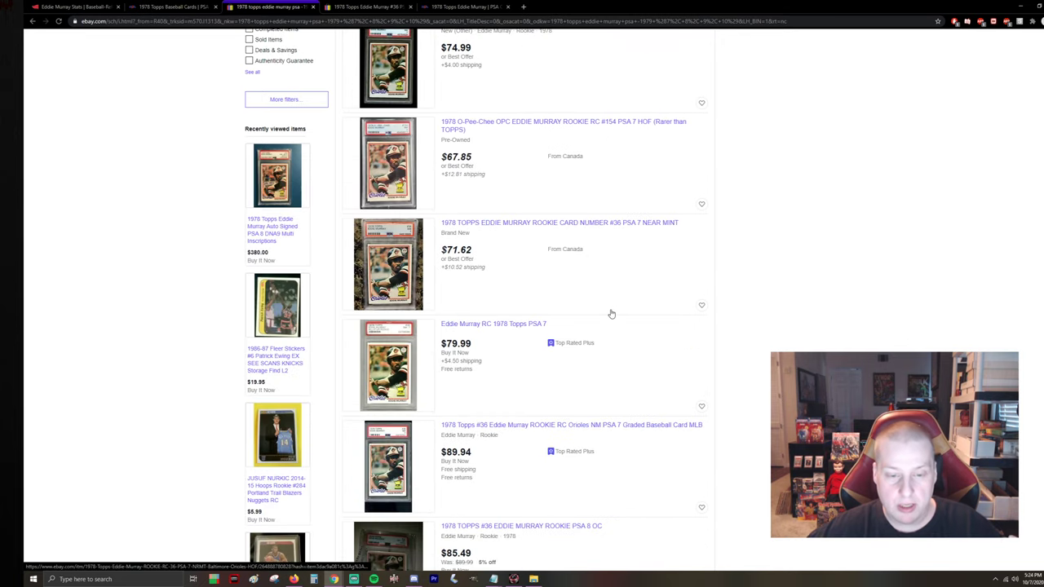
scroll(down, 3)
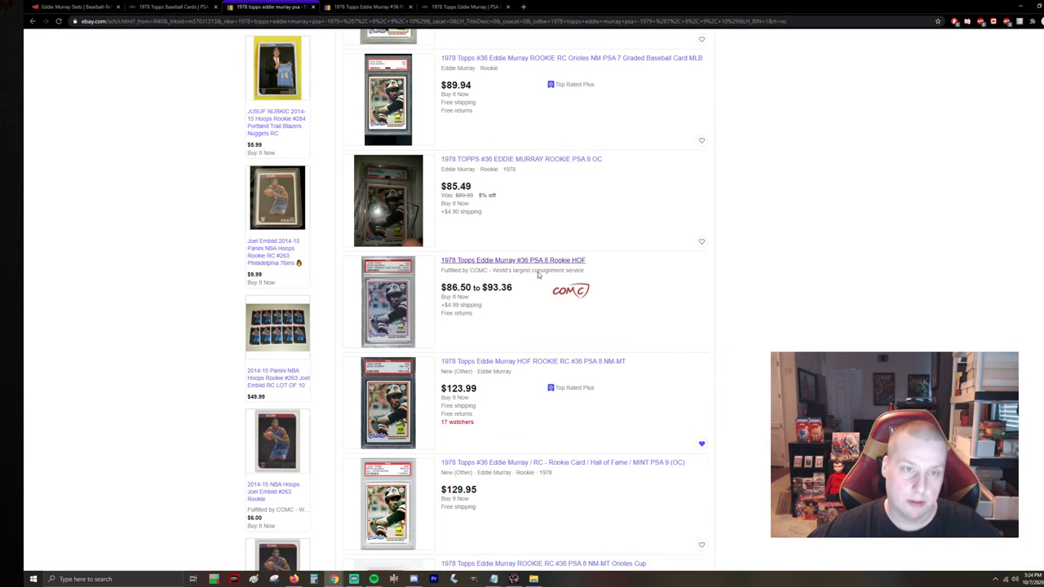
mouse_move(812, 247)
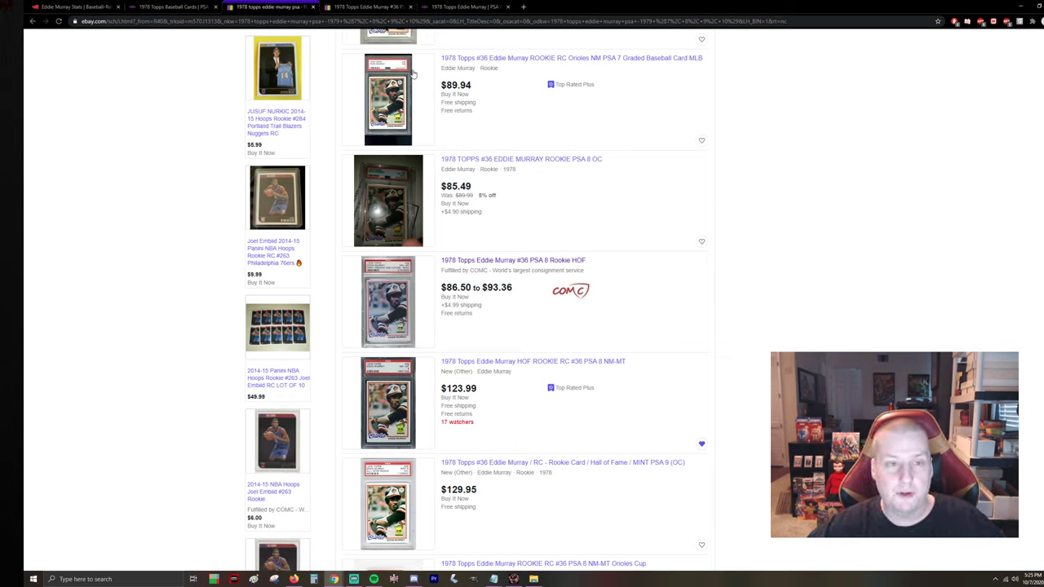
mouse_move(764, 228)
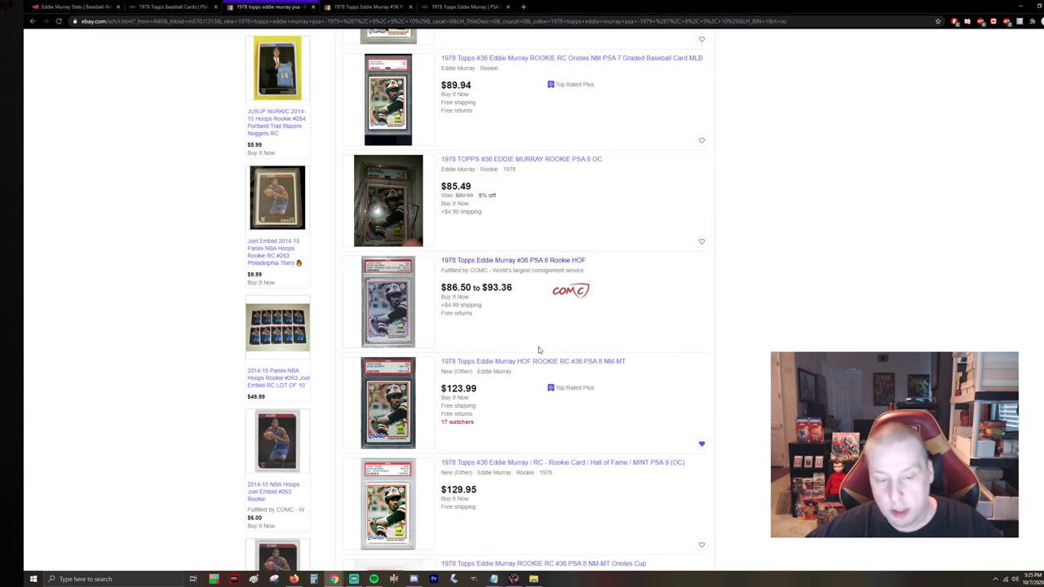
scroll(down, 3)
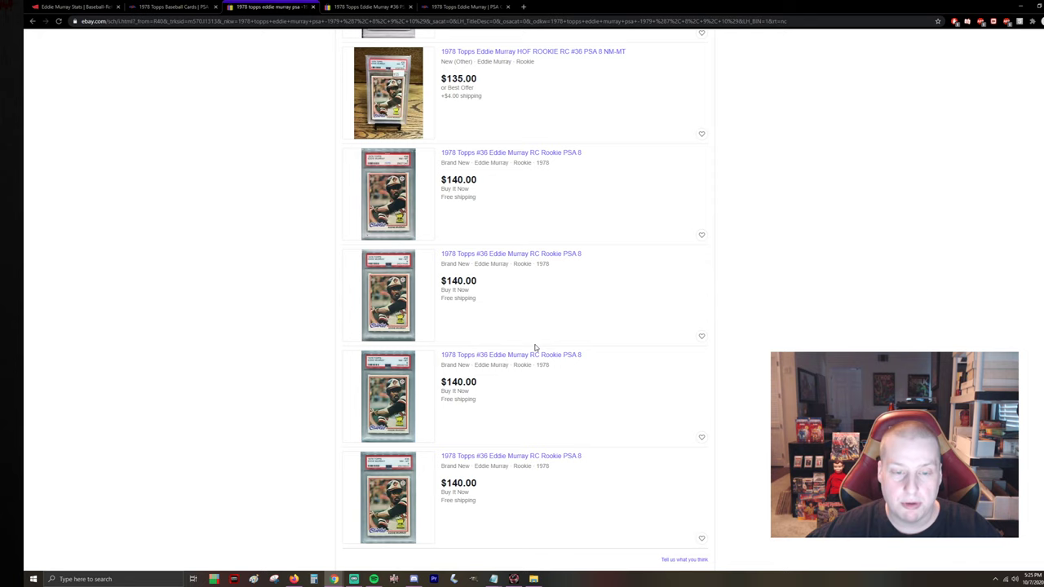
scroll(down, 3)
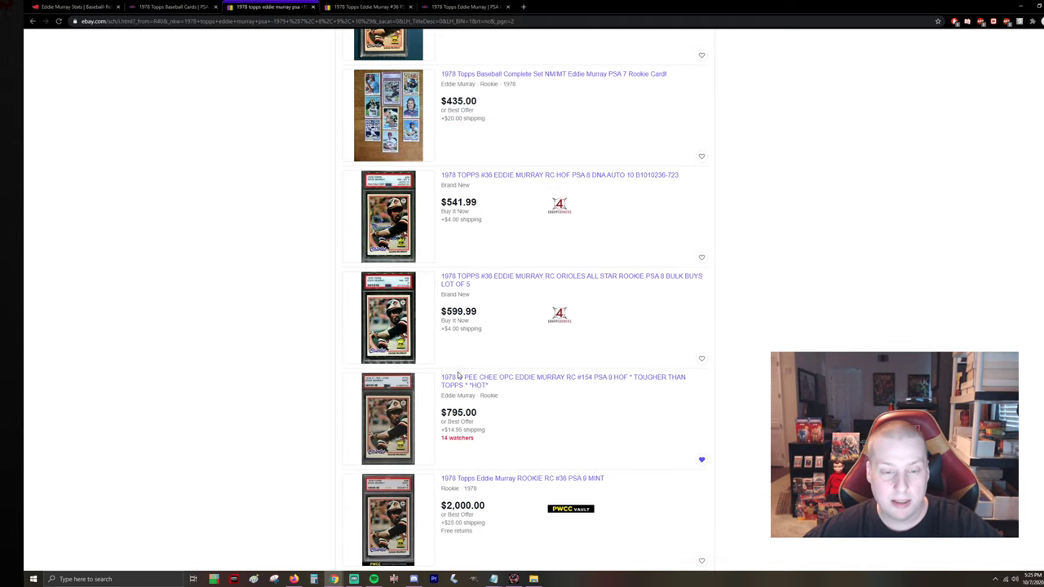
scroll(down, 3)
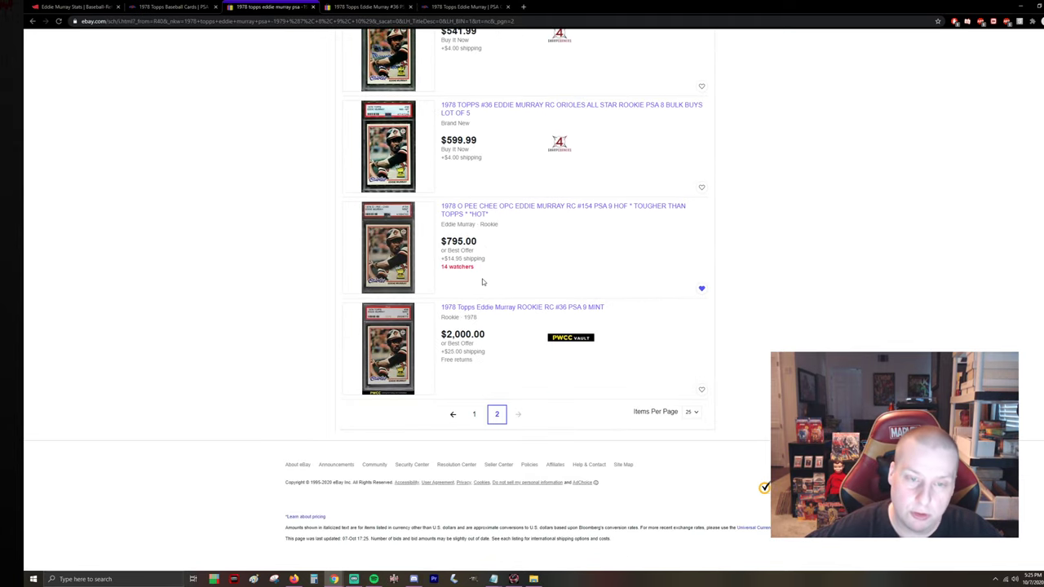
scroll(down, 3)
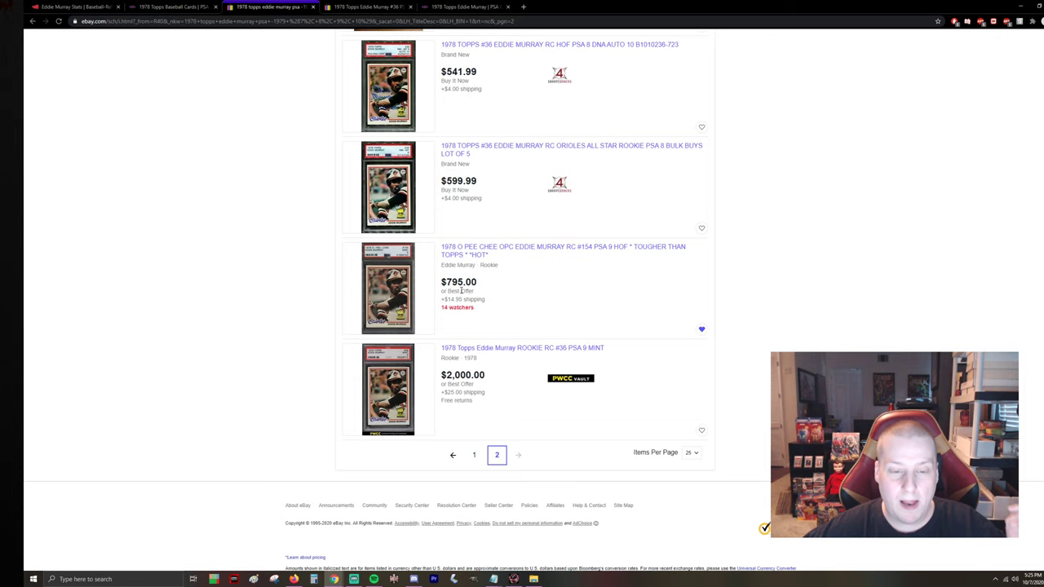
mouse_move(562, 385)
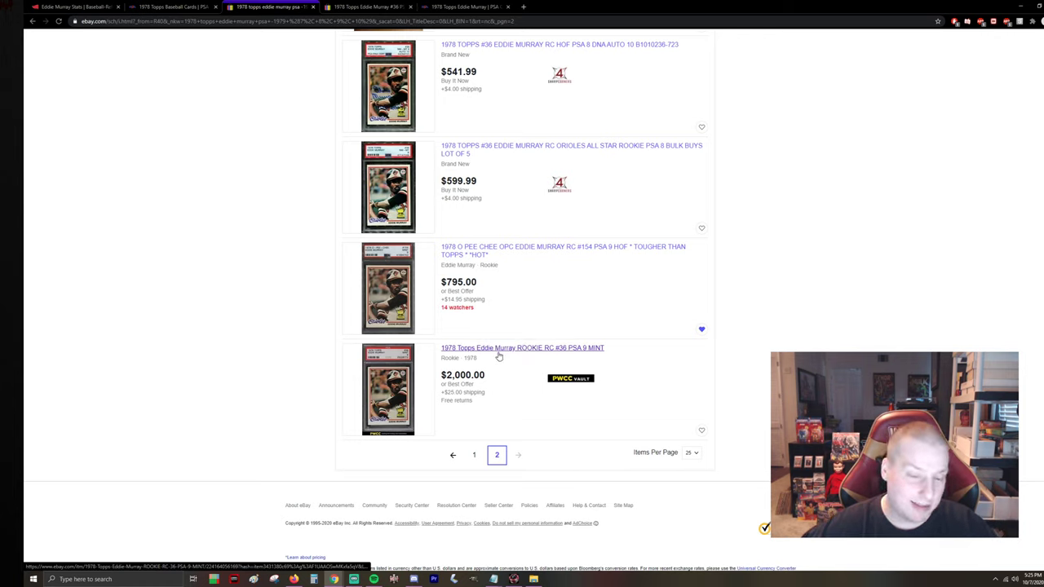
mouse_move(528, 351)
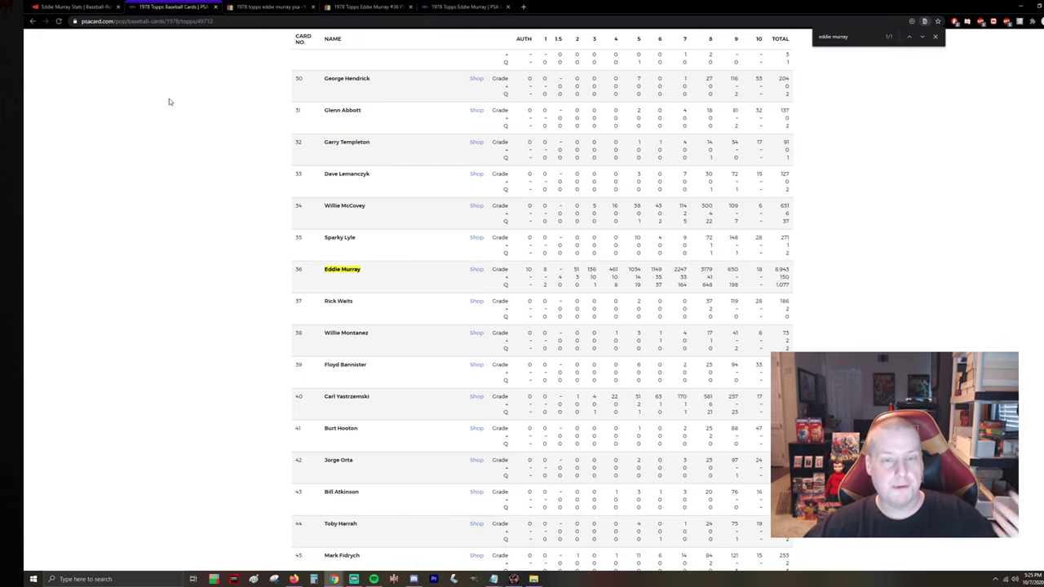
mouse_move(903, 293)
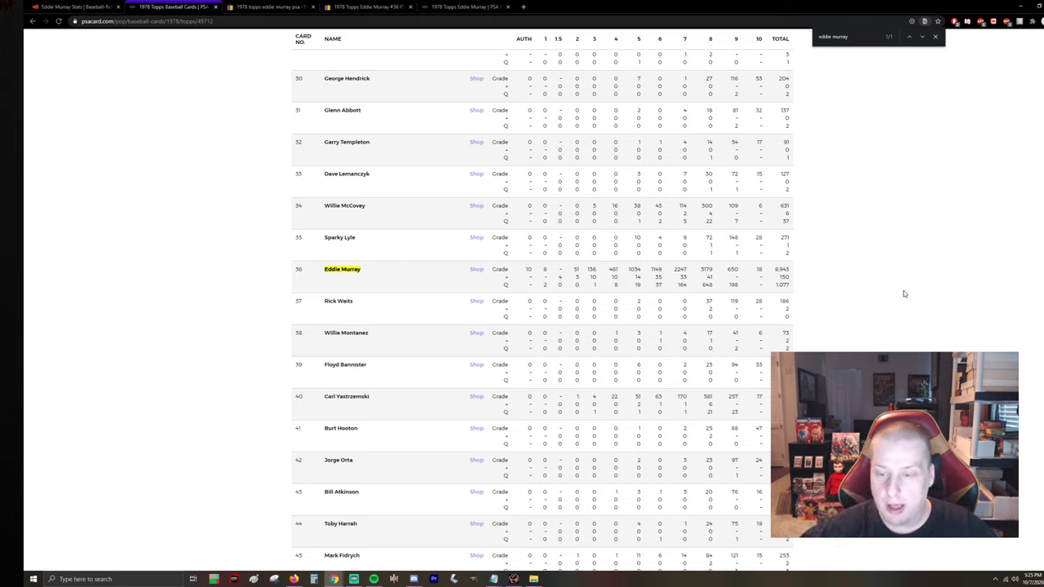
mouse_move(741, 282)
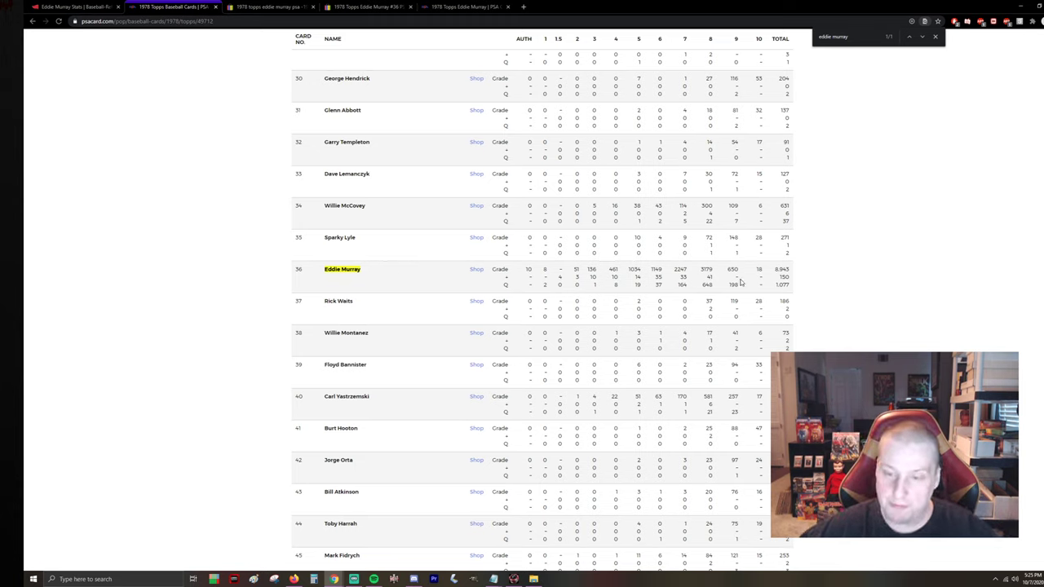
mouse_move(259, 271)
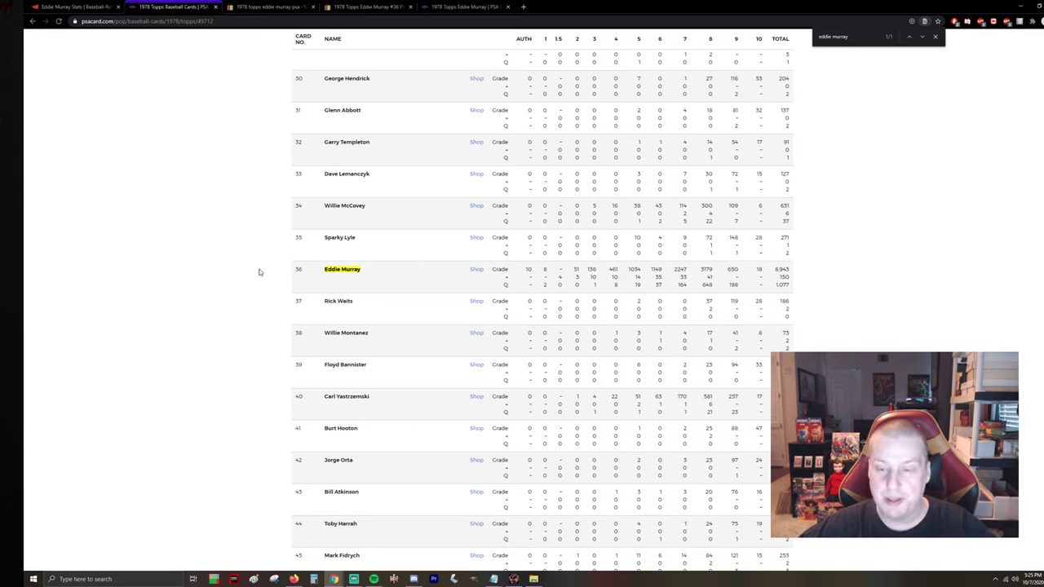
mouse_move(238, 259)
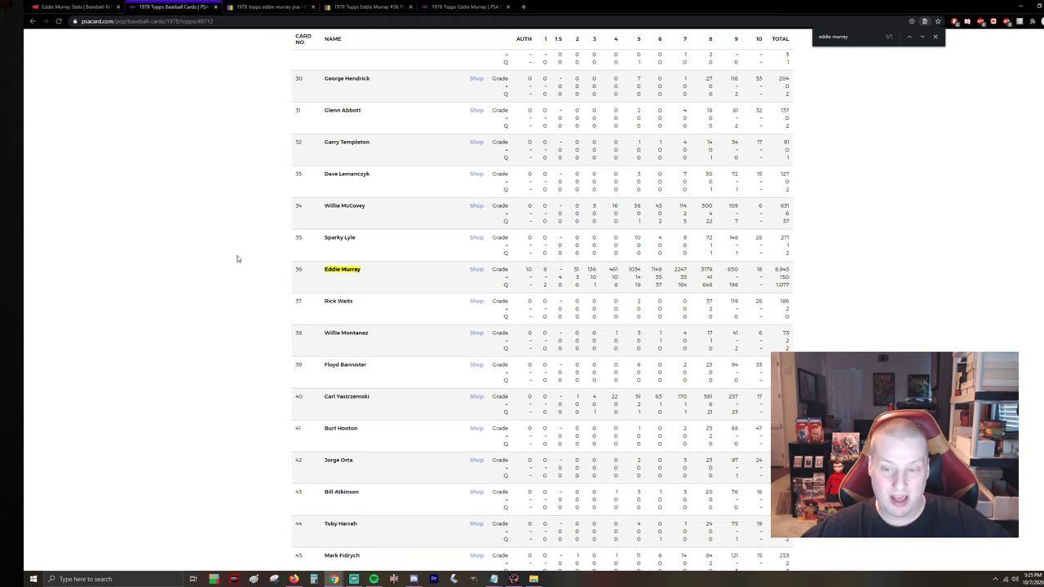
mouse_move(232, 249)
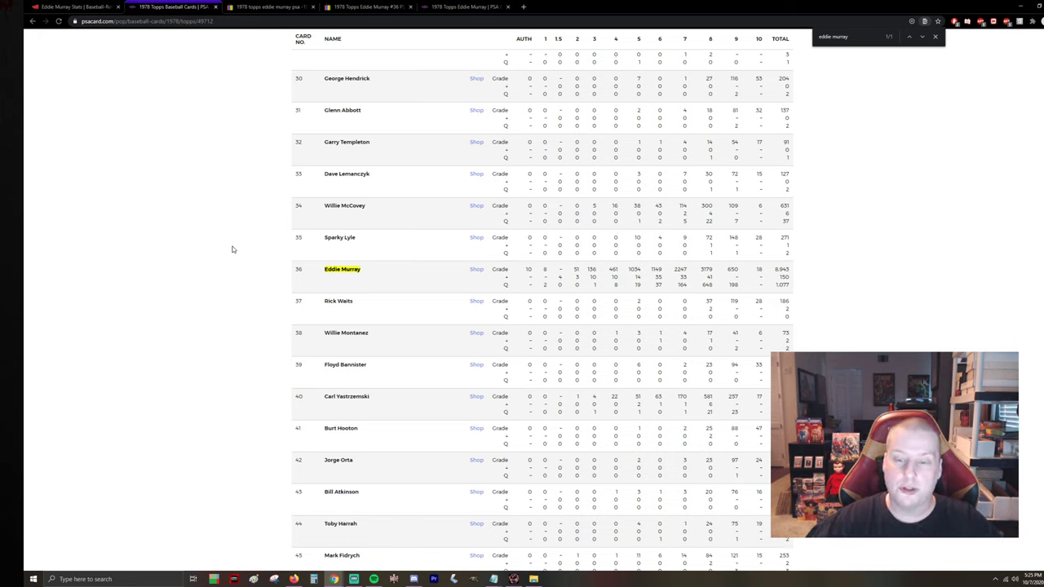
mouse_move(209, 267)
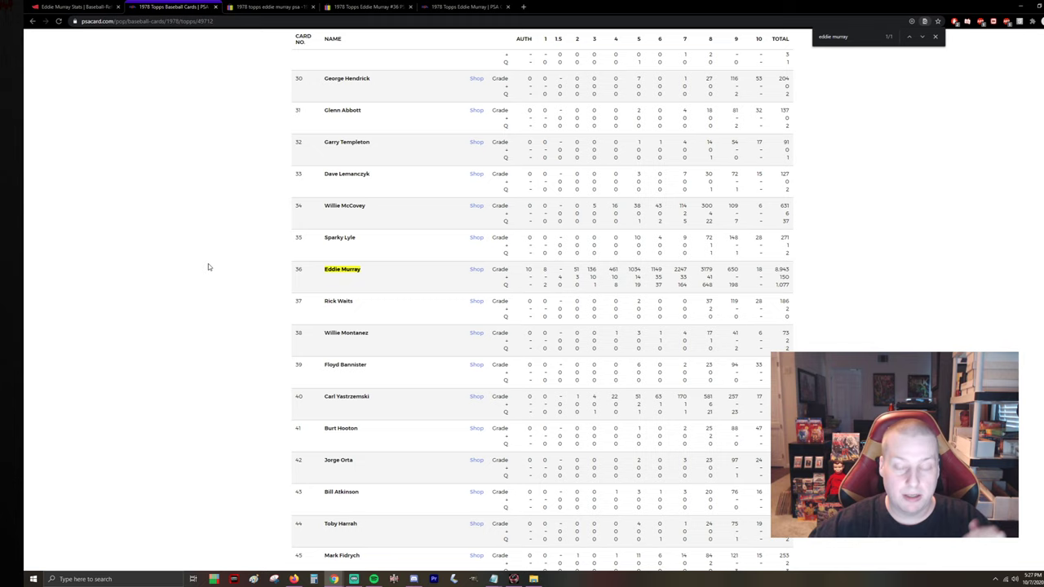
mouse_move(221, 288)
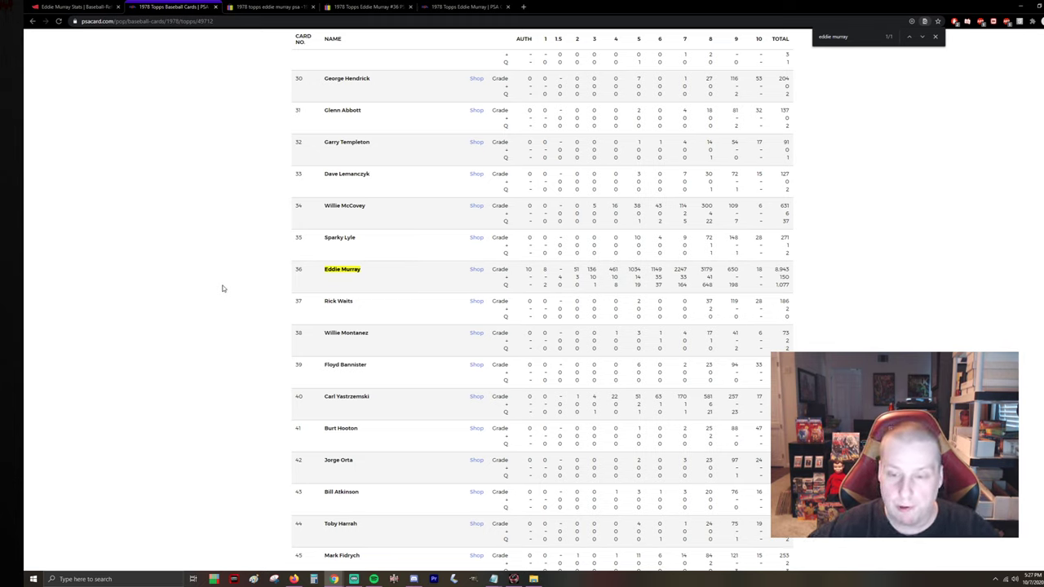
mouse_move(225, 290)
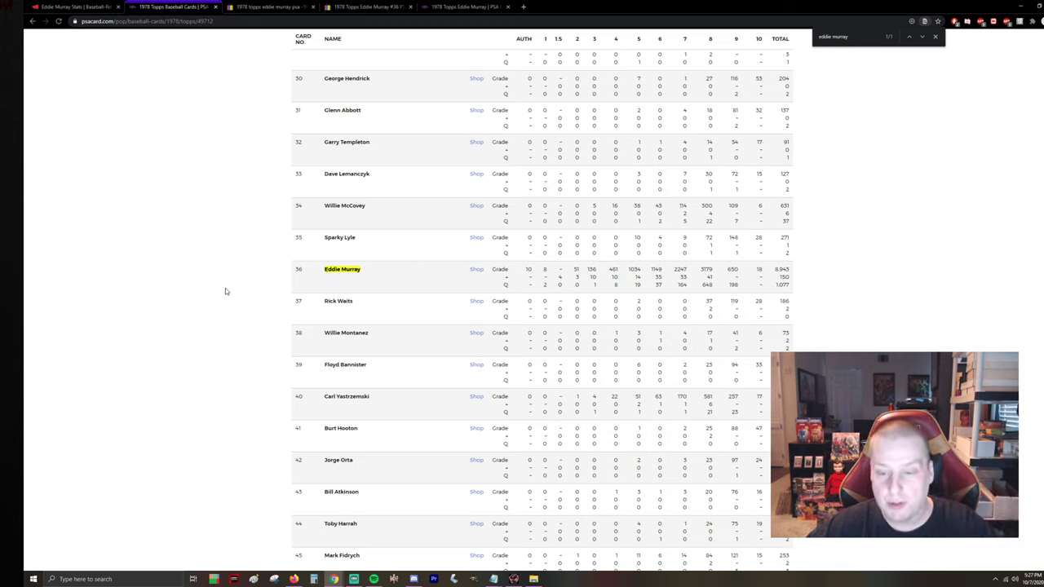
mouse_move(209, 308)
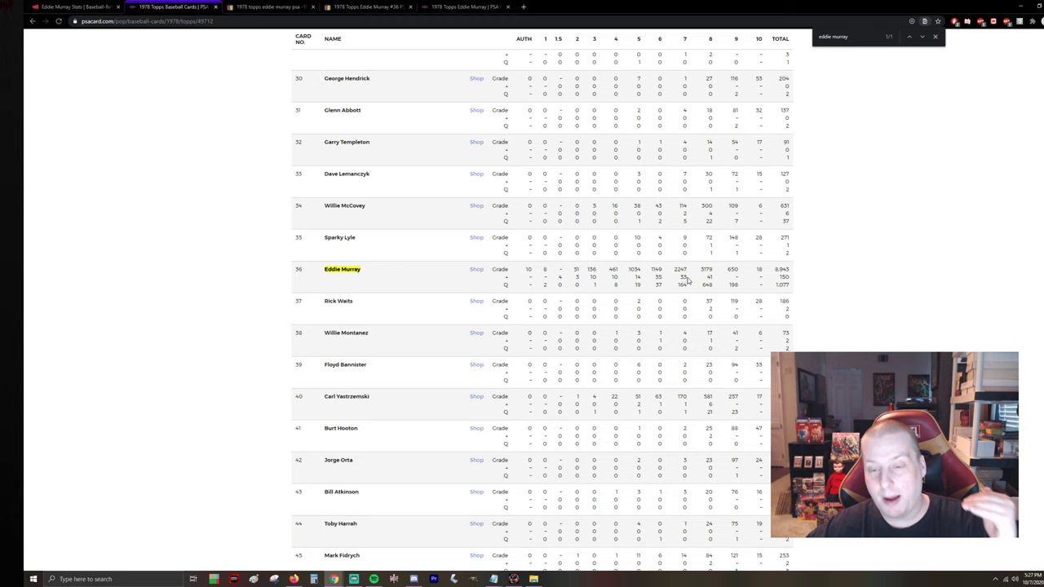
mouse_move(753, 277)
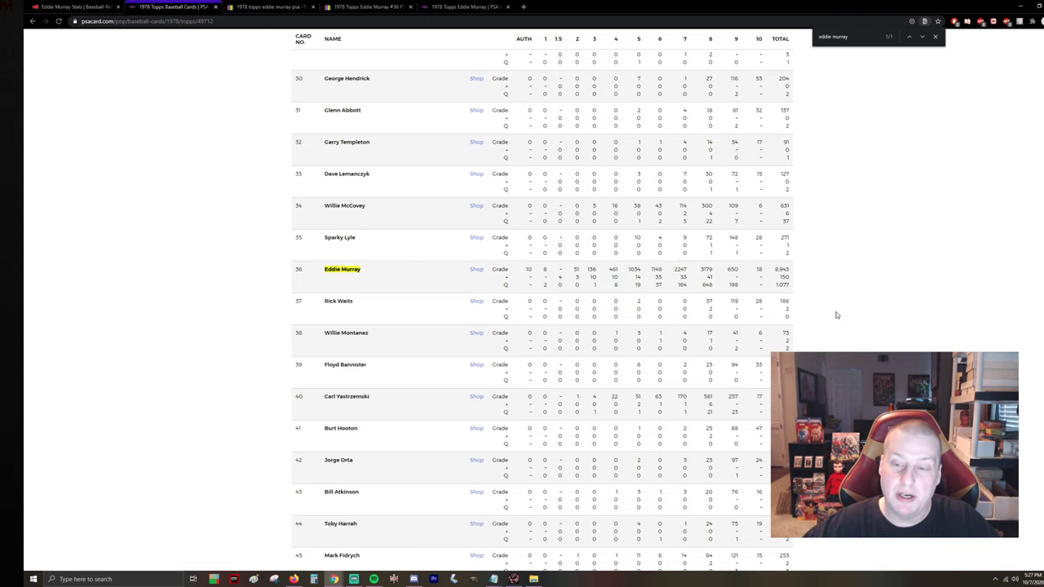
Step: Switch to the PSA tab showing 1978 Topps #36 Eddie Murray prices by grade
click(367, 6)
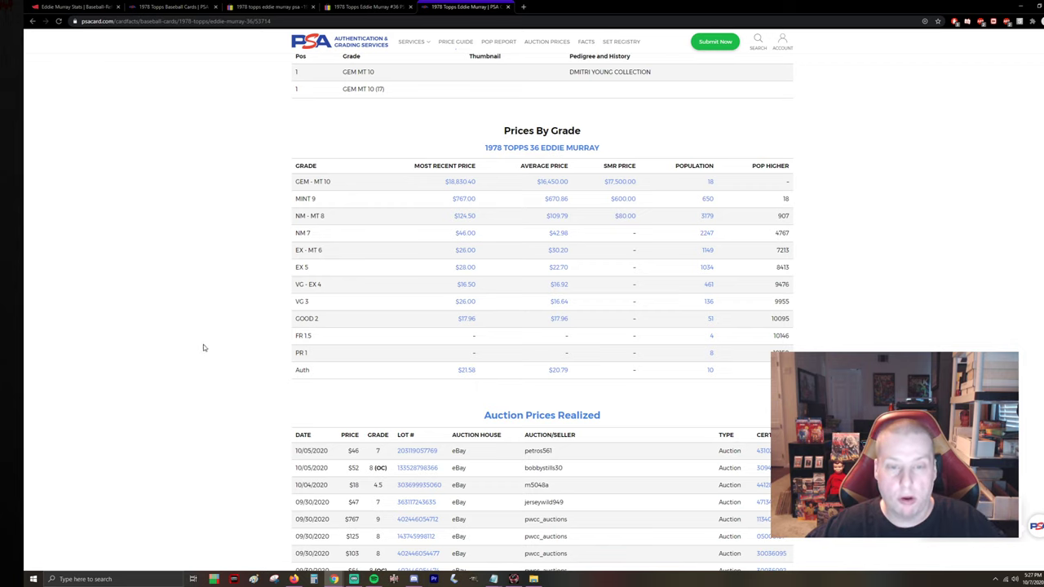
mouse_move(202, 342)
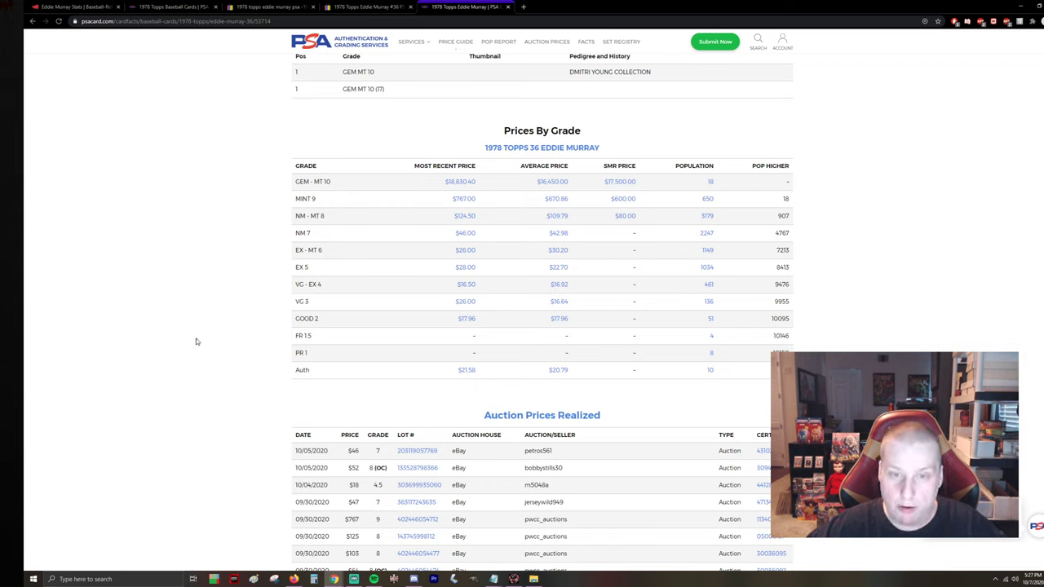
mouse_move(202, 283)
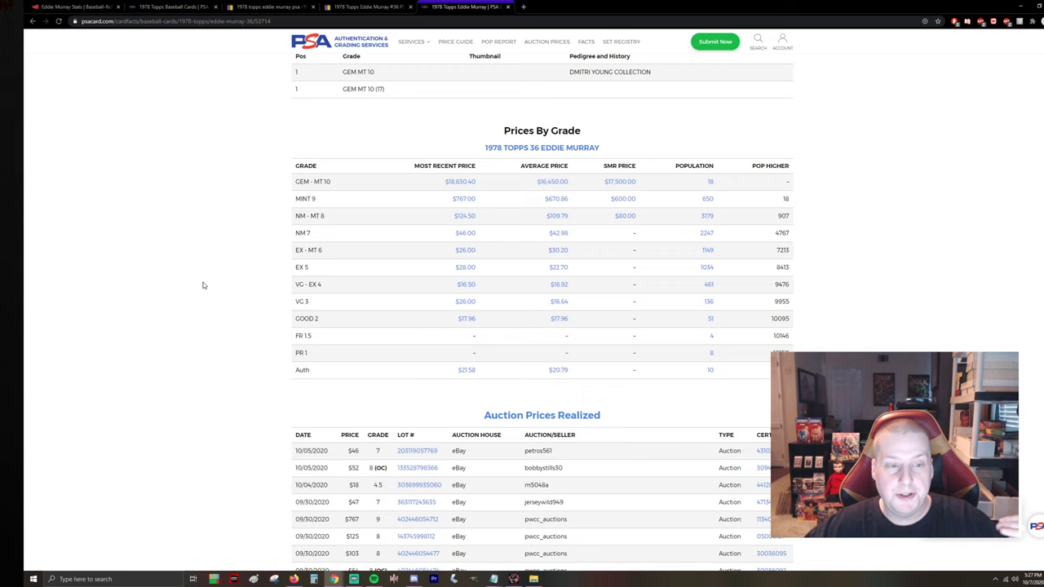
mouse_move(450, 189)
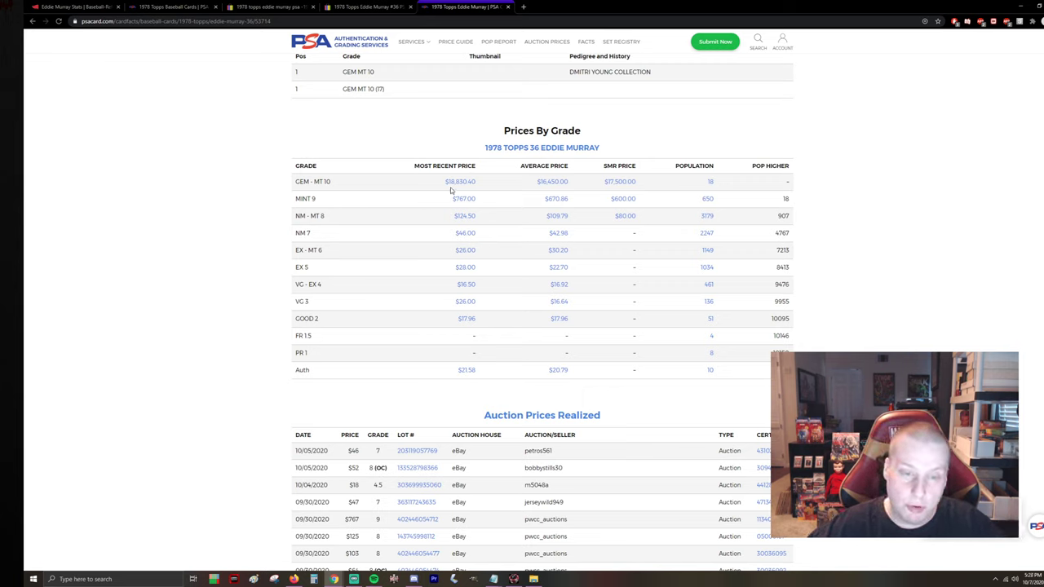
mouse_move(234, 240)
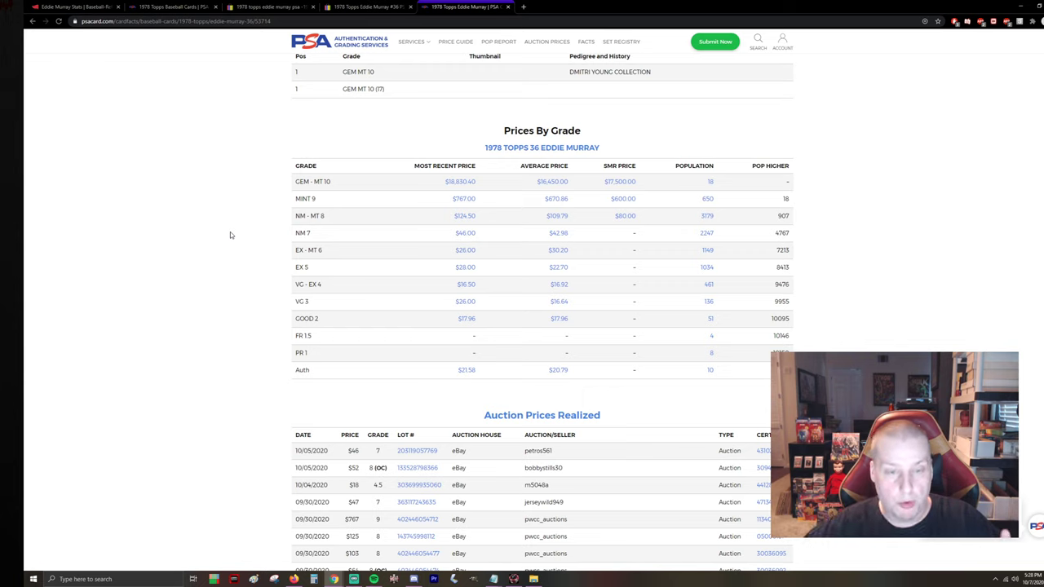
mouse_move(154, 232)
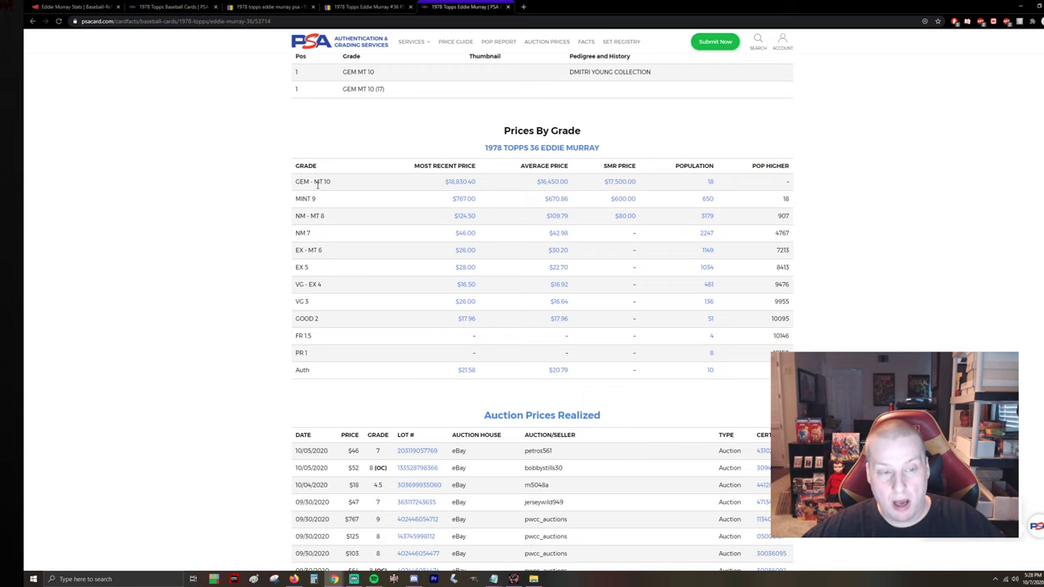
click(171, 7)
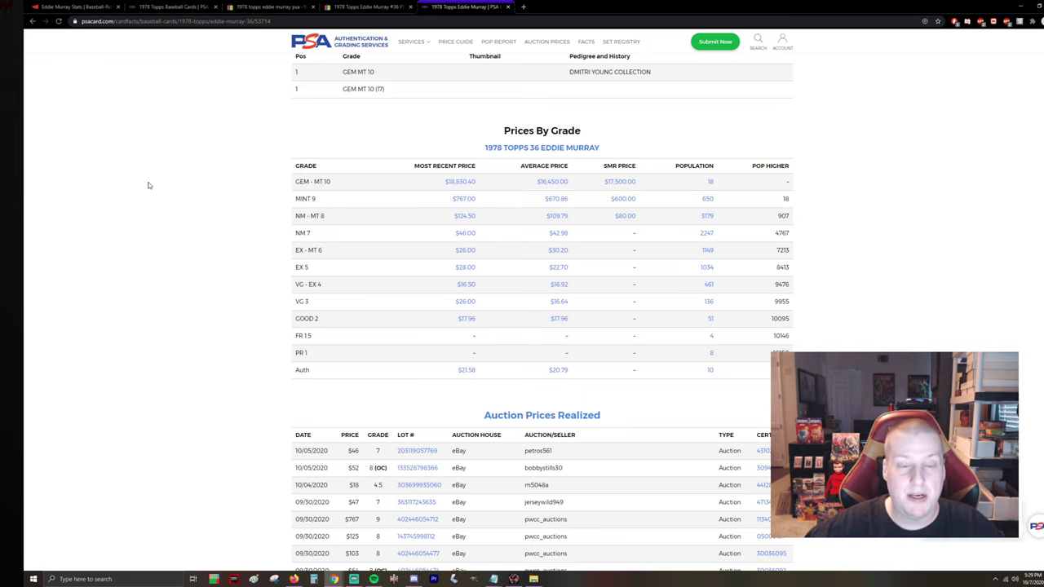
mouse_move(114, 222)
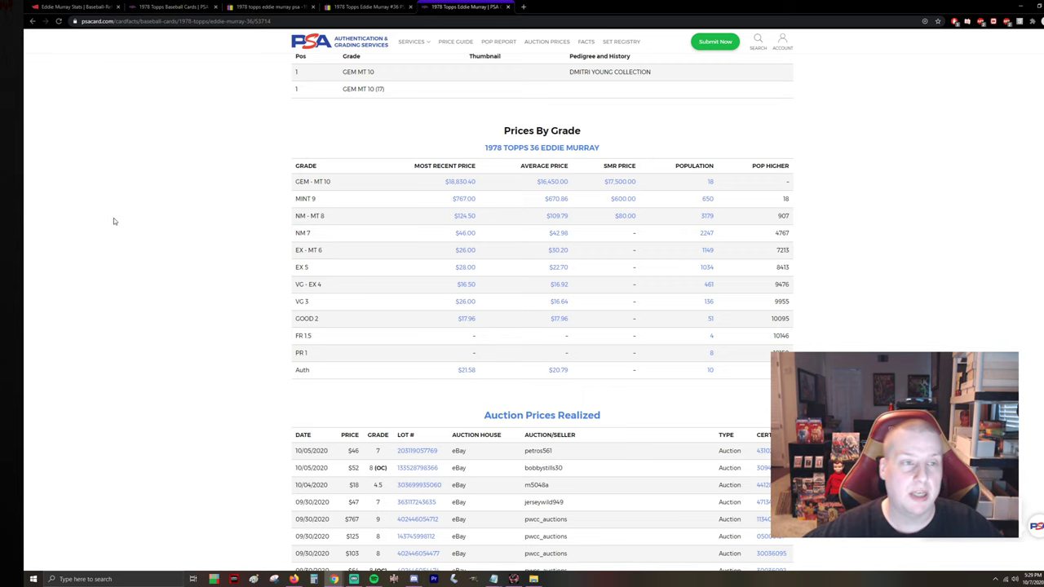
Step: Switch back to the PSA 1978 Topps population report tab with Eddie Murray's row
click(366, 7)
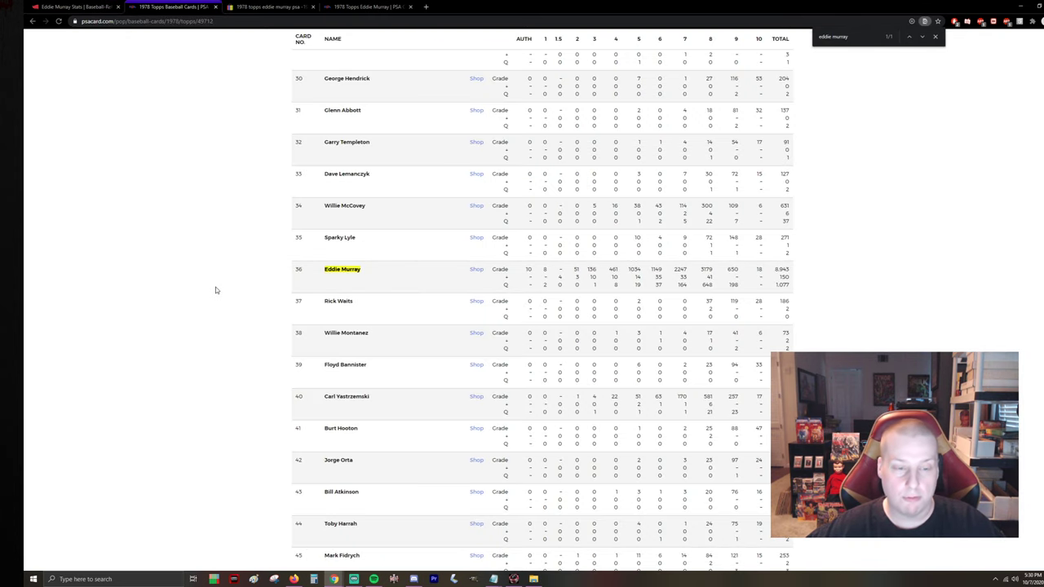
mouse_move(216, 305)
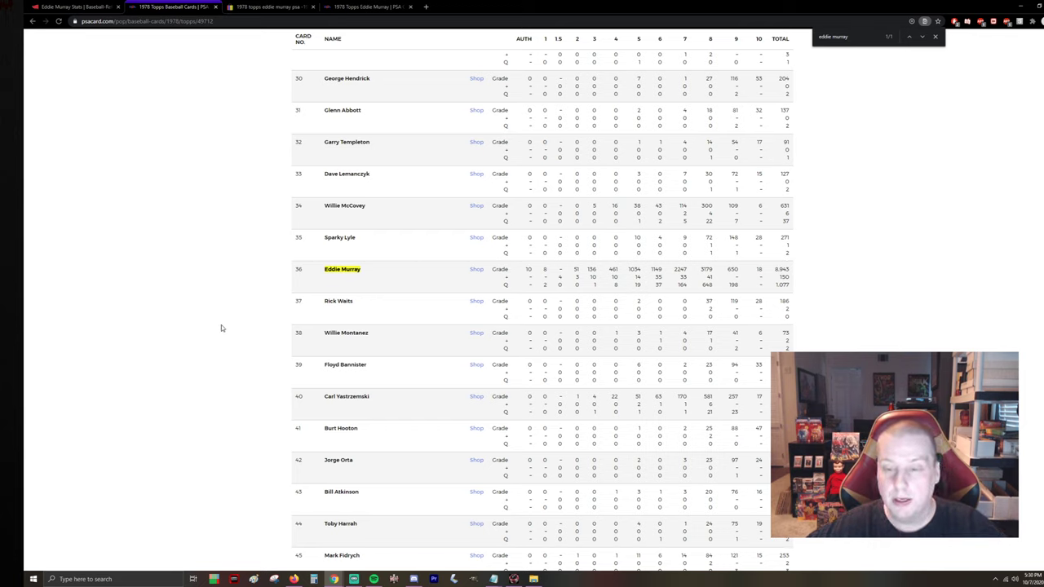
mouse_move(222, 331)
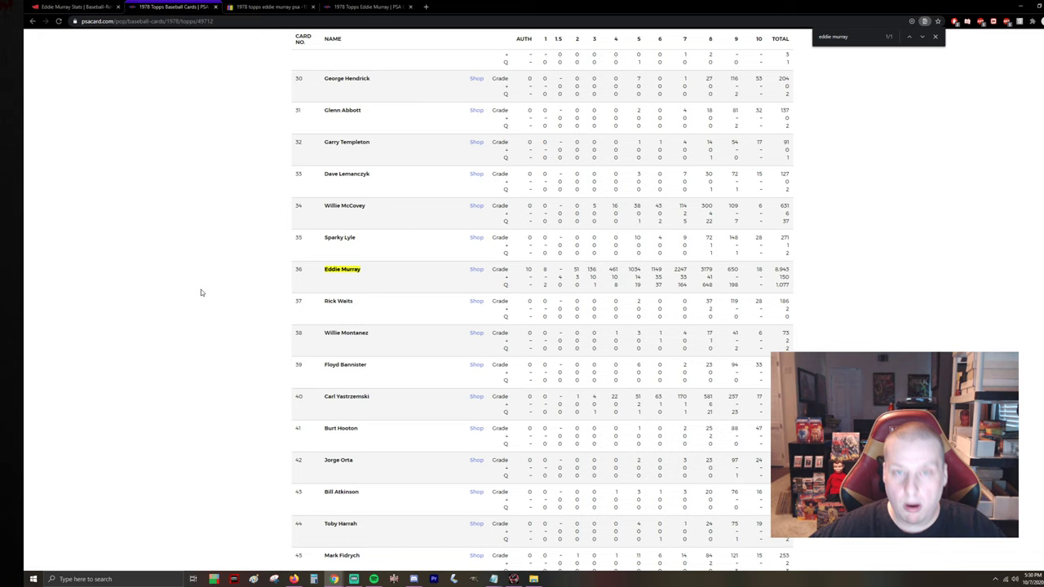
mouse_move(220, 313)
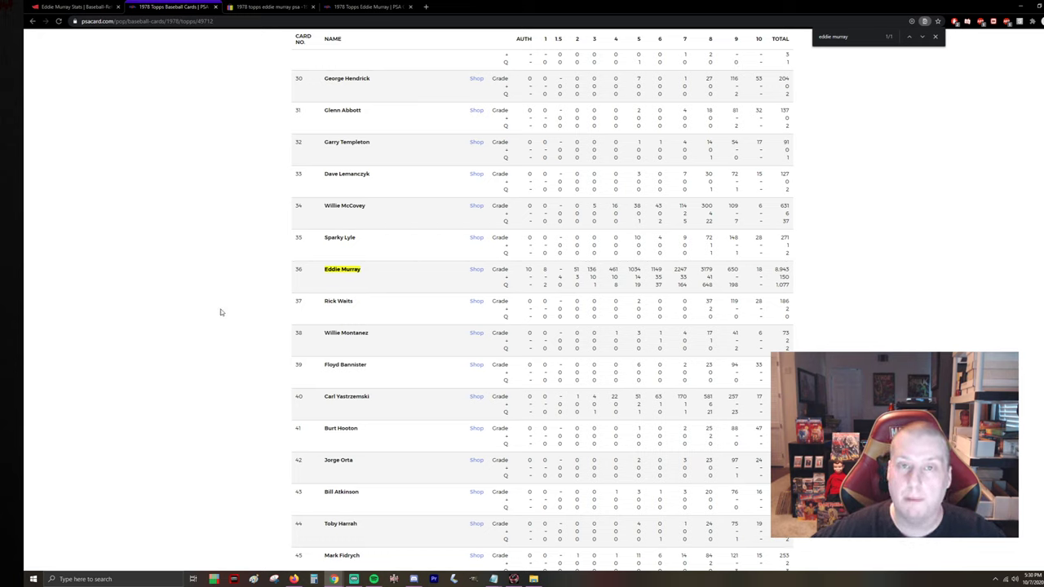